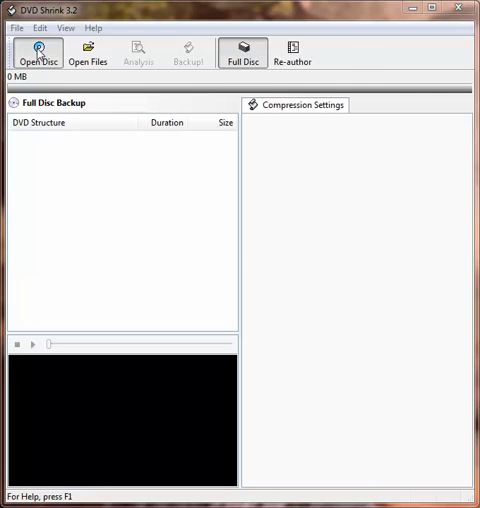
Step: Open the LETHAL_WEAPON_2_DIRECTORS_CUT disc from drive F:\
left_click(38, 52)
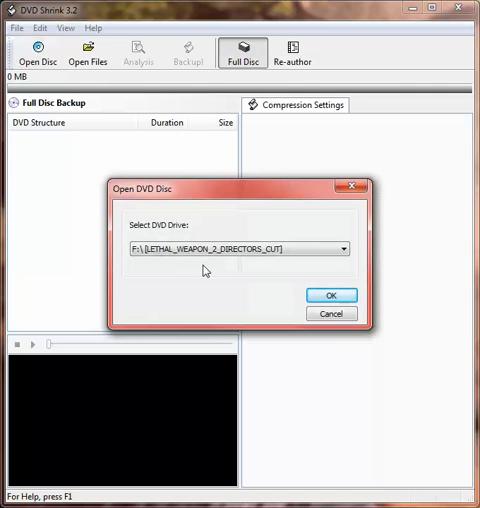
mouse_move(295, 298)
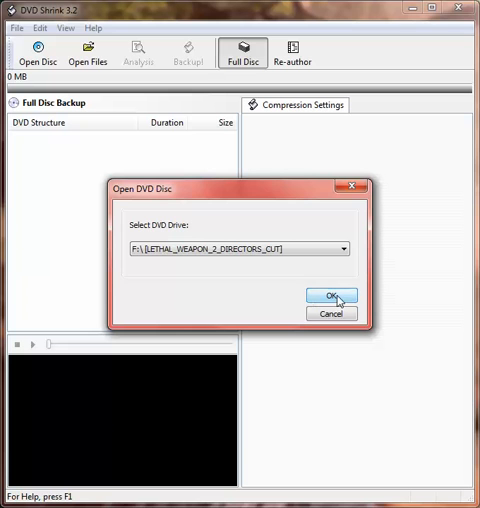
left_click(332, 295)
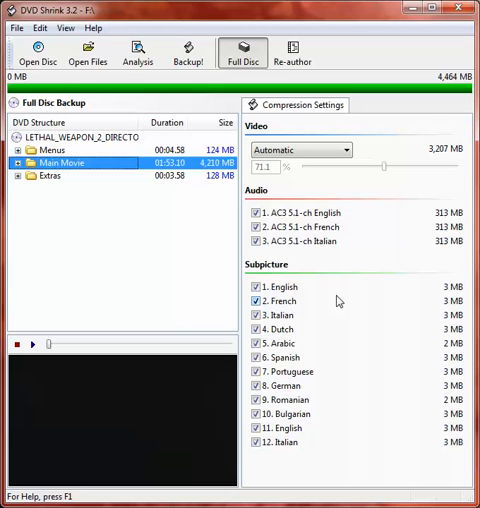
mouse_move(336, 303)
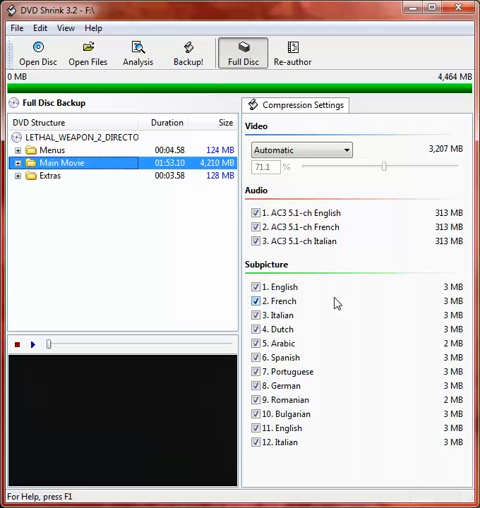
mouse_move(311, 260)
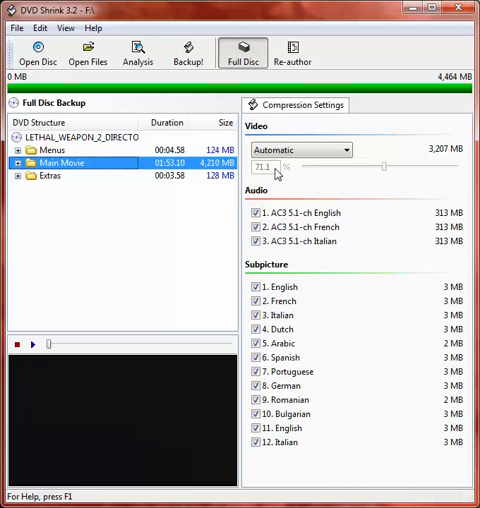
mouse_move(37, 189)
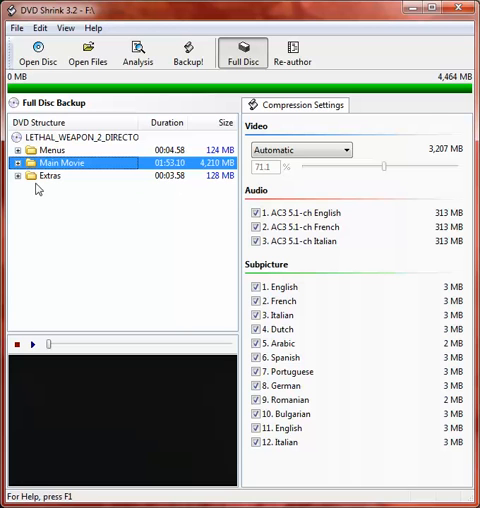
mouse_move(61, 203)
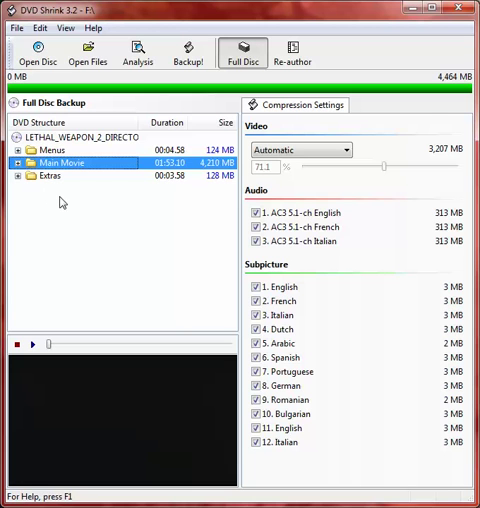
mouse_move(95, 189)
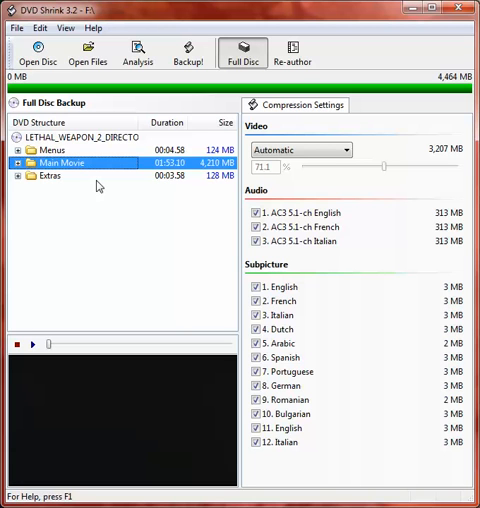
mouse_move(110, 185)
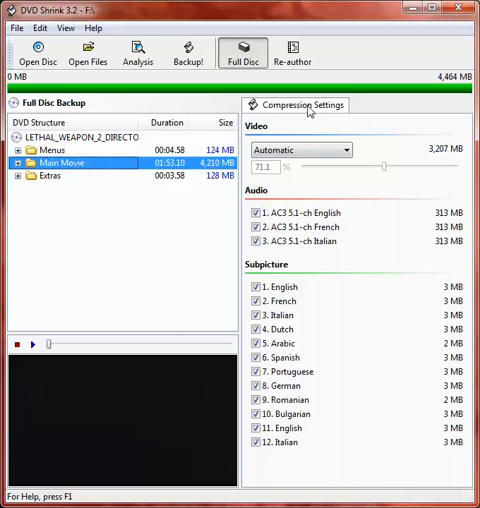
mouse_move(292, 52)
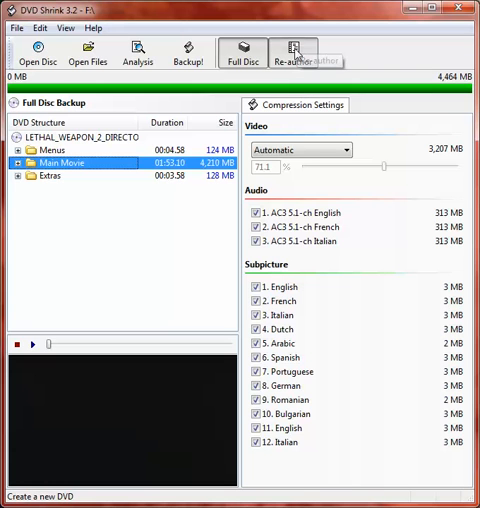
Step: Switch to Re-author mode to begin an empty DVD compilation
left_click(293, 53)
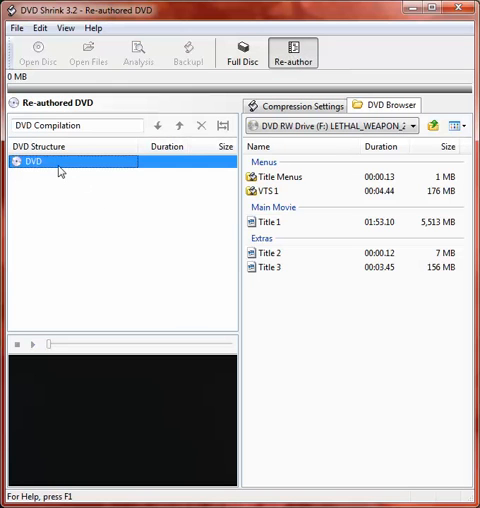
mouse_move(164, 188)
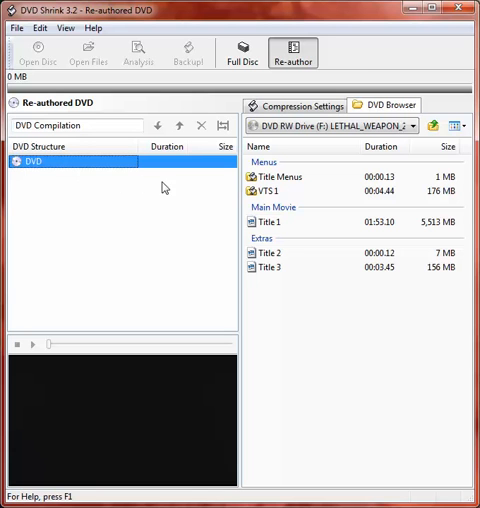
mouse_move(28, 177)
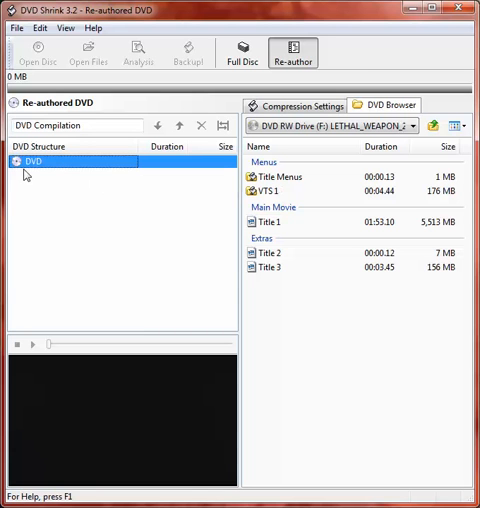
mouse_move(58, 249)
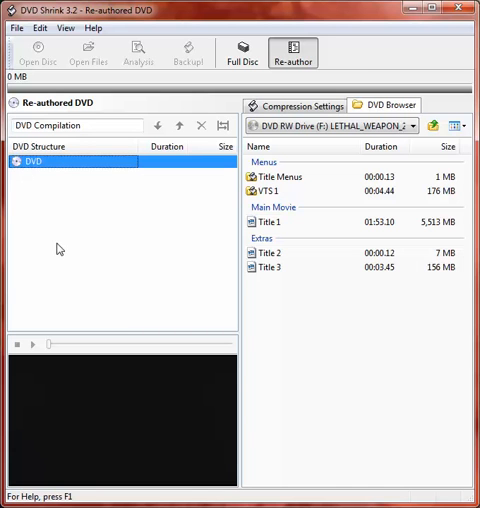
mouse_move(278, 230)
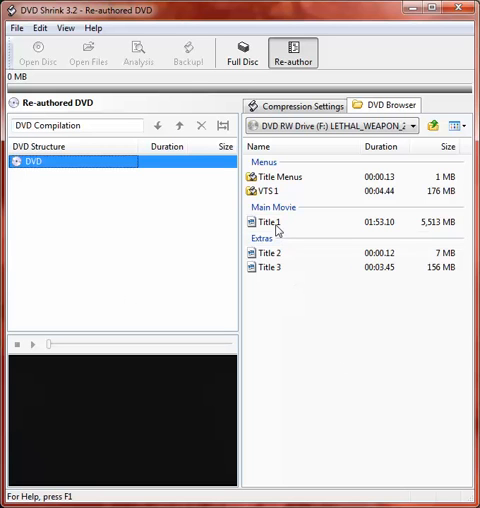
mouse_move(269, 222)
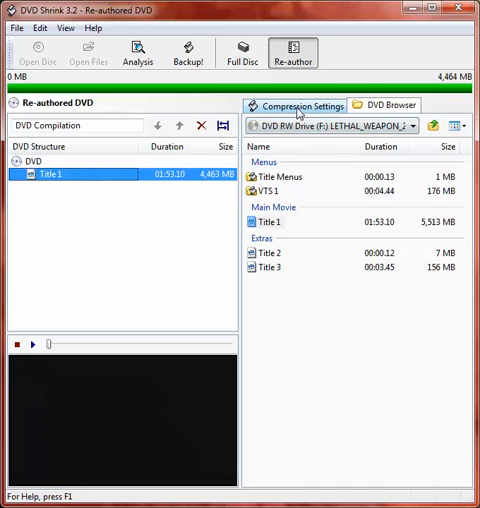
Step: For Title 1, drop the French audio and Portuguese subtitles, keeping only English AC3 5.1 audio
left_click(300, 106)
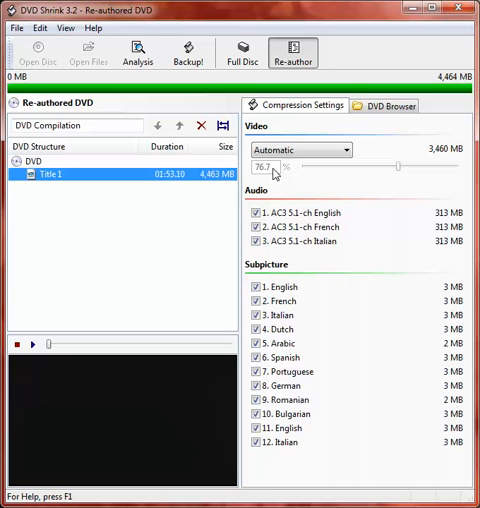
mouse_move(384, 221)
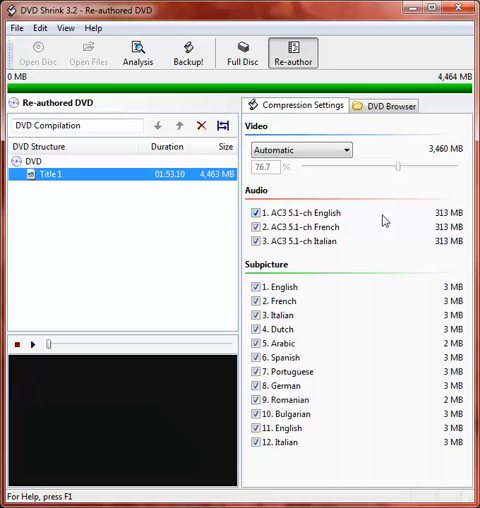
mouse_move(410, 240)
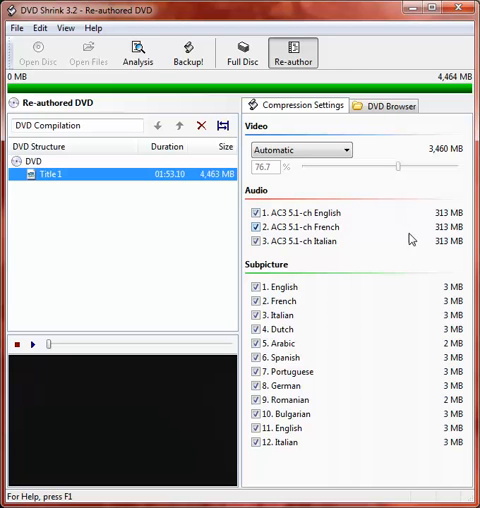
mouse_move(267, 240)
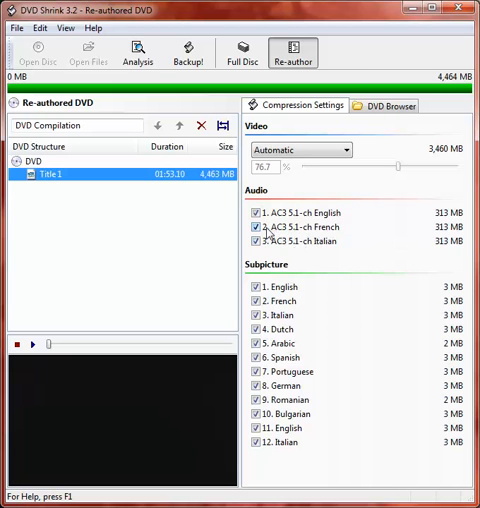
left_click(254, 227)
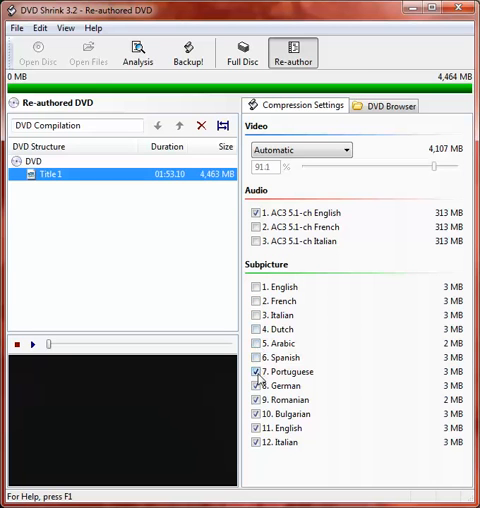
left_click(251, 372)
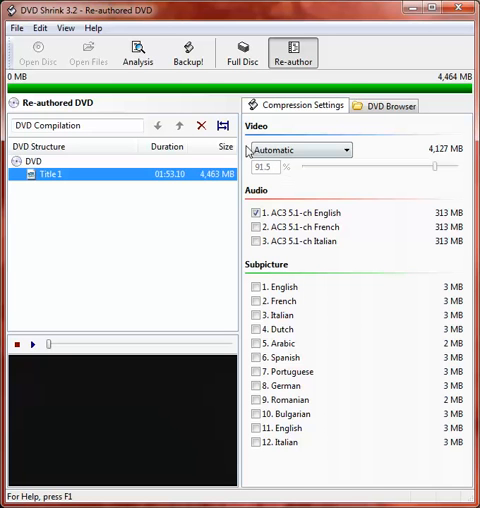
mouse_move(219, 126)
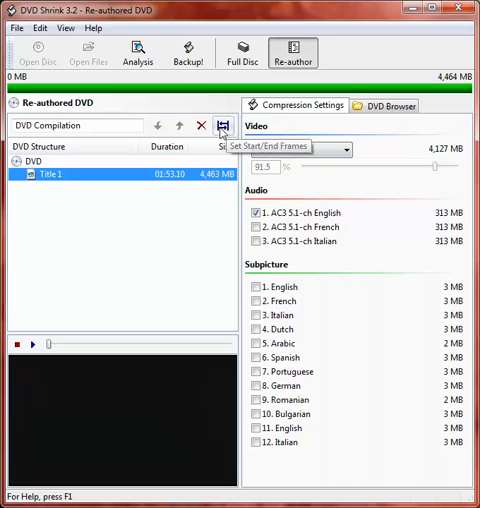
Step: Move Title 1's end frame back through the end credits into the film
left_click(219, 126)
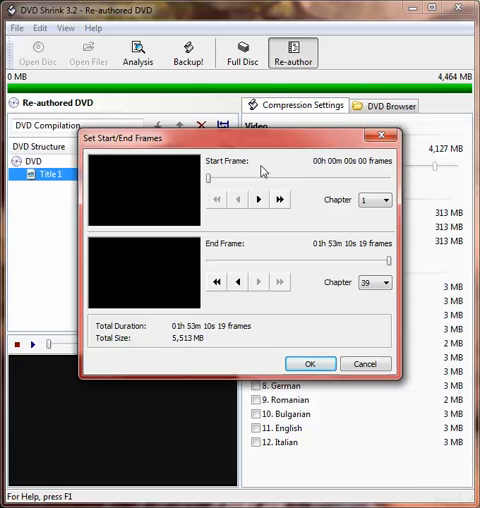
mouse_move(217, 283)
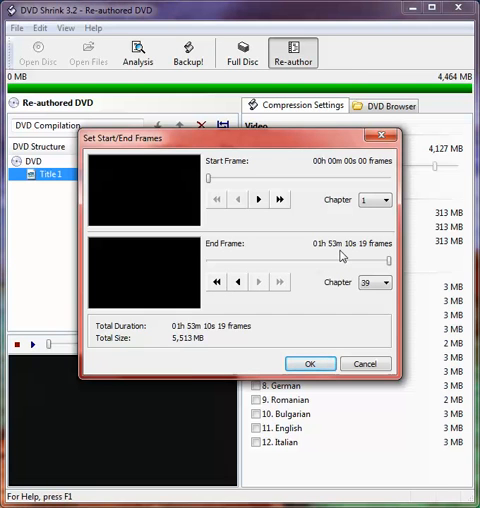
mouse_move(216, 281)
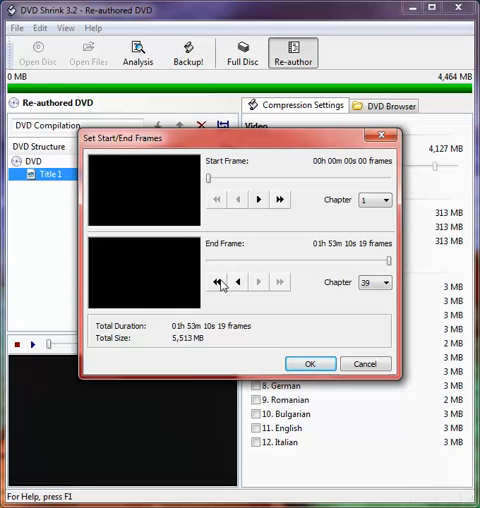
left_click(215, 281)
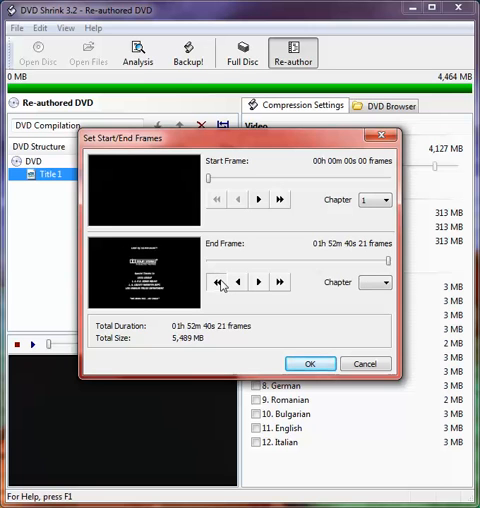
left_click(215, 281)
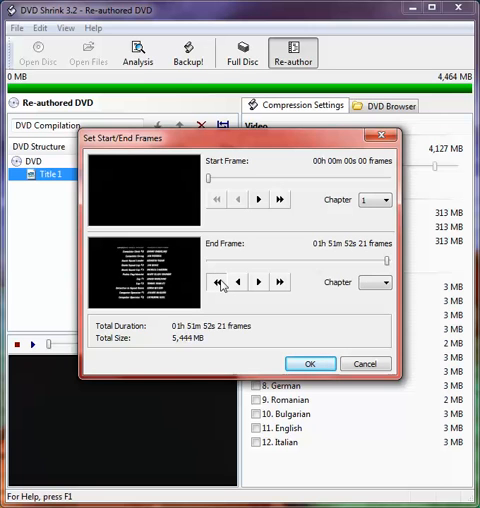
left_click(216, 281)
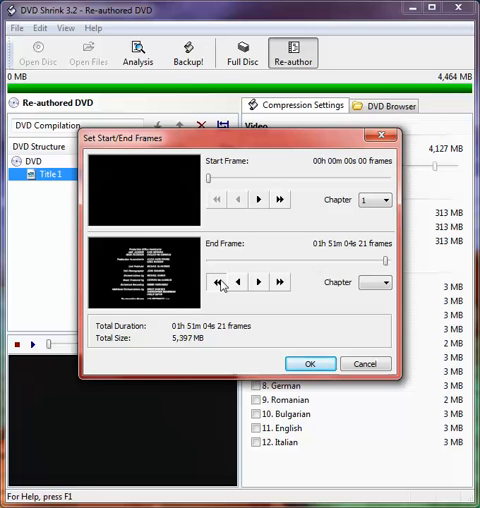
left_click(215, 281)
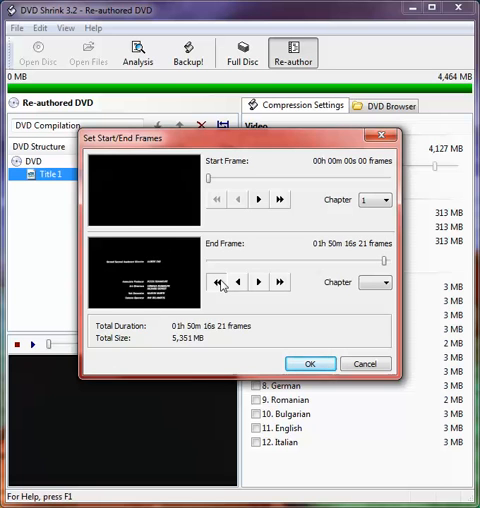
left_click(215, 281)
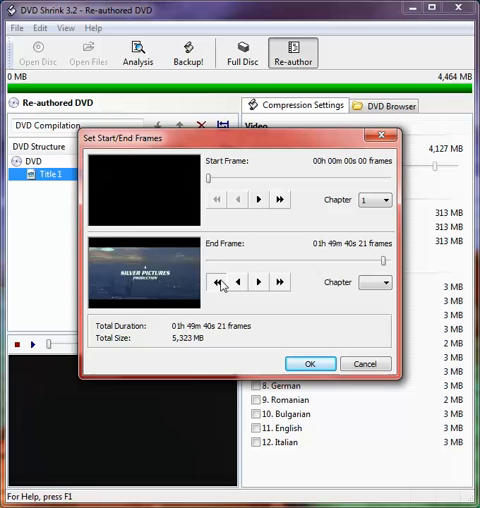
left_click(216, 281)
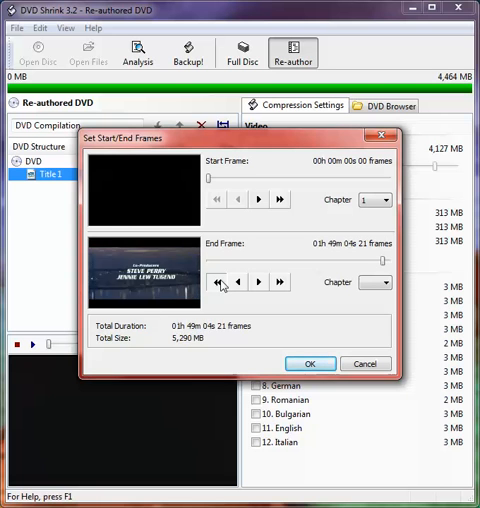
left_click(215, 282)
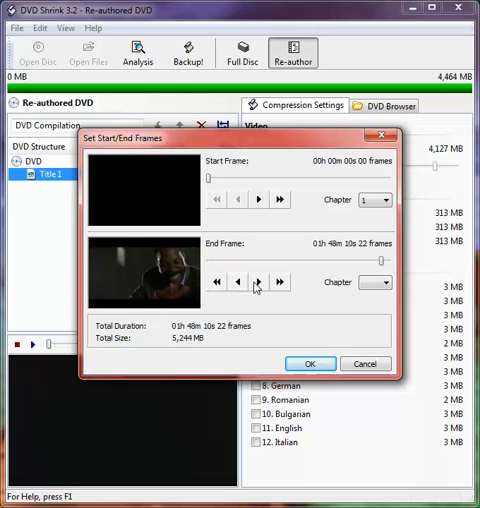
Step: Fine-tune Title 1's end frame to 1h 48m 34s and confirm
left_click(258, 283)
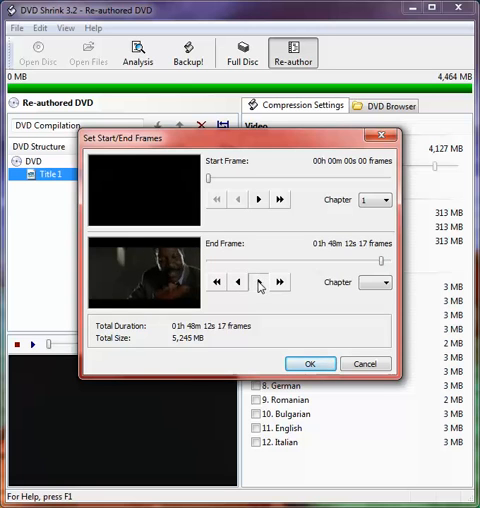
left_click(259, 282)
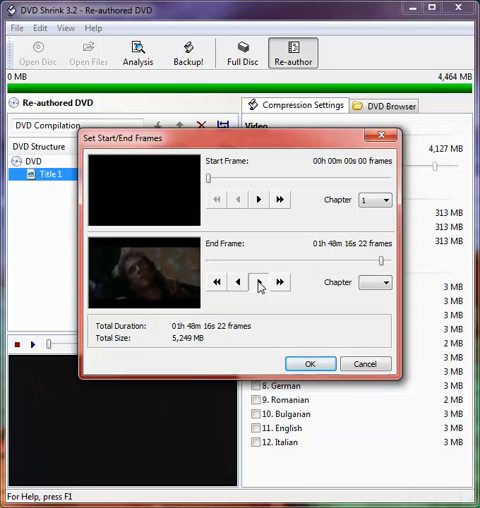
left_click(260, 281)
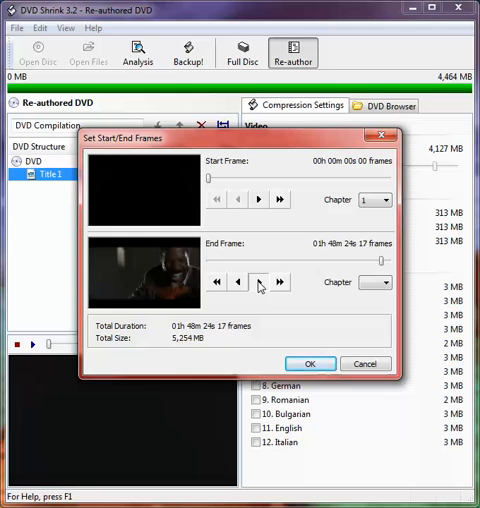
left_click(259, 281)
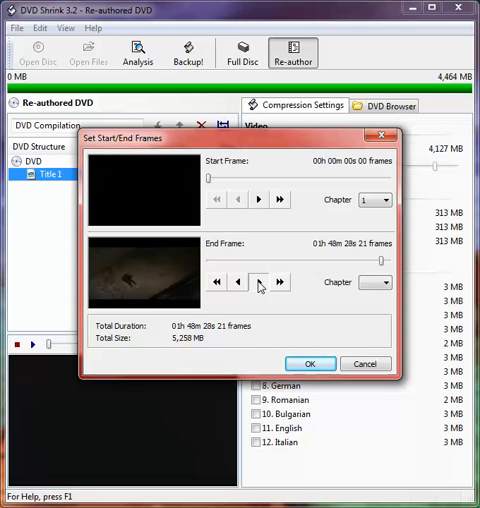
left_click(258, 281)
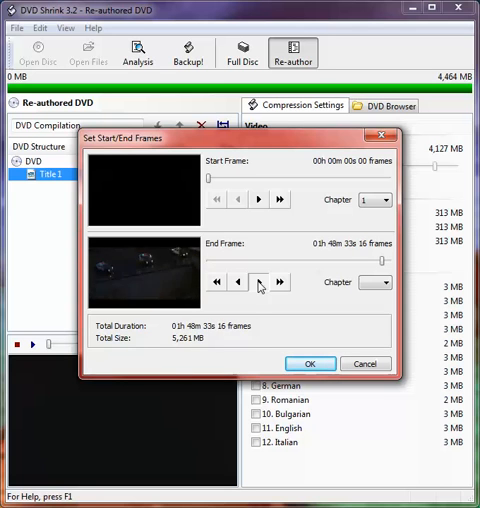
left_click(259, 281)
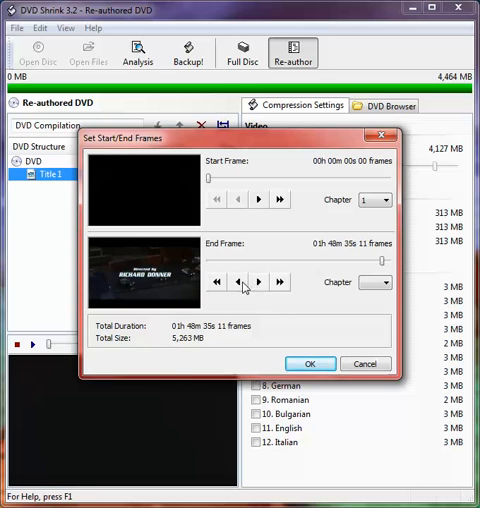
left_click(237, 281)
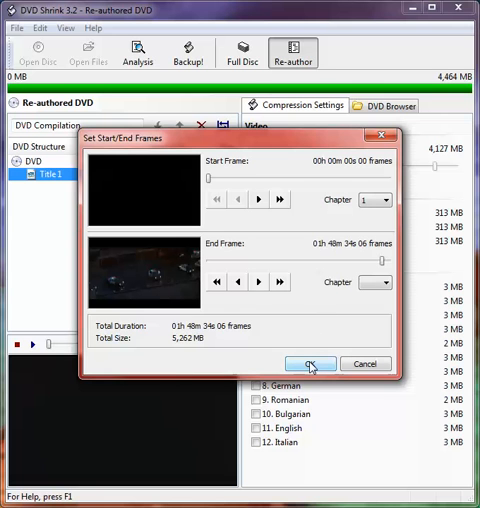
left_click(309, 364)
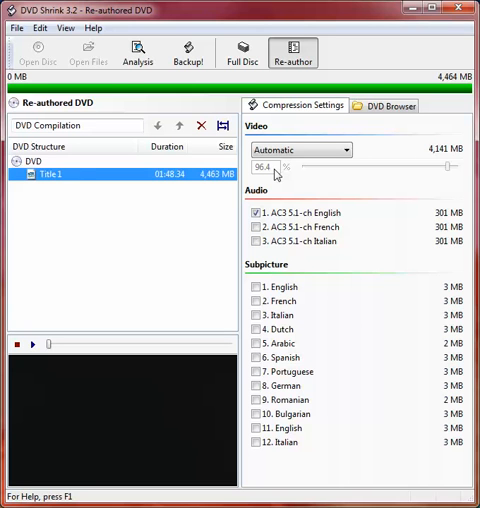
mouse_move(204, 63)
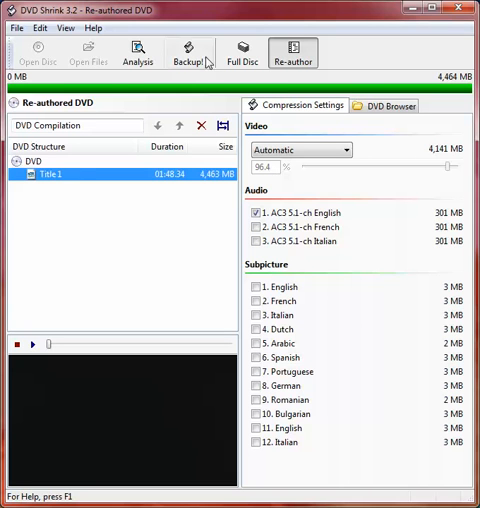
mouse_move(189, 55)
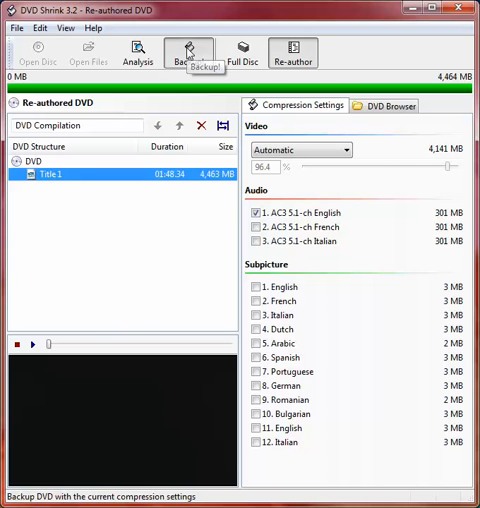
Step: Bring up the backup settings for hard disk folder C:\LETHAL_WEAPON_D4 and view Quality Settings
left_click(188, 52)
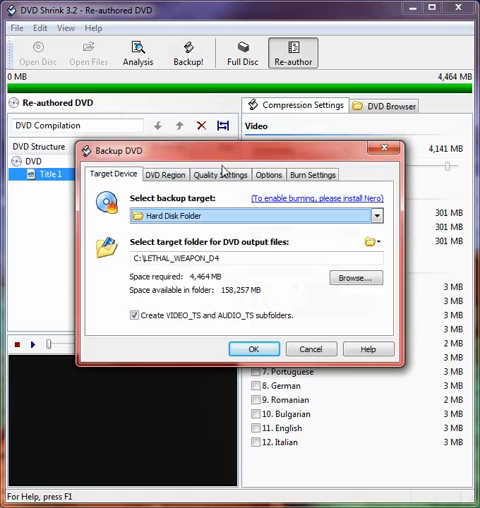
left_click(221, 174)
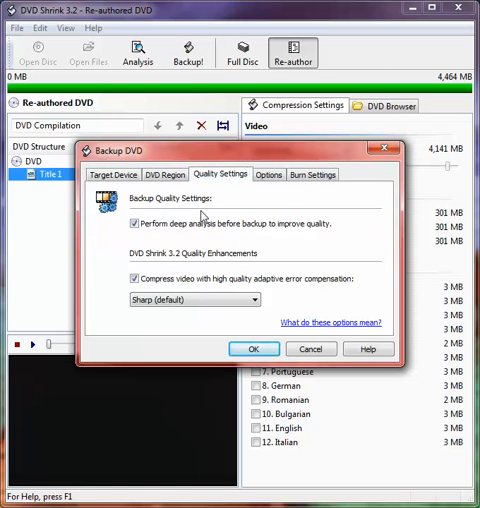